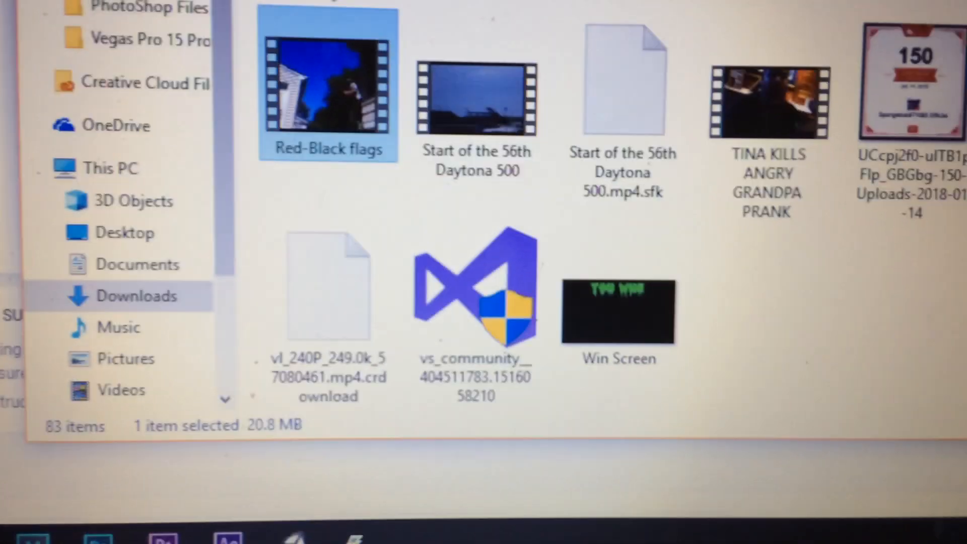
Scroll the Downloads folder to locate the Red-Black flags video for upload
{"action": "scroll", "scroll_direction": "up", "scroll_amount": 3}
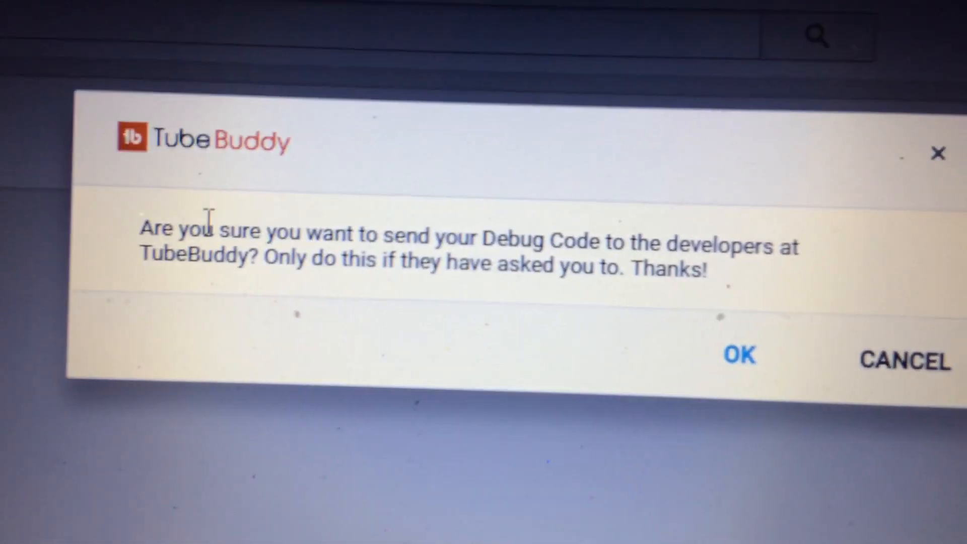
Confirm the TubeBuddy Debug Code prompt and load the Videos page (1305 videos)
{"action": "left_click", "coordinate": [738, 355]}
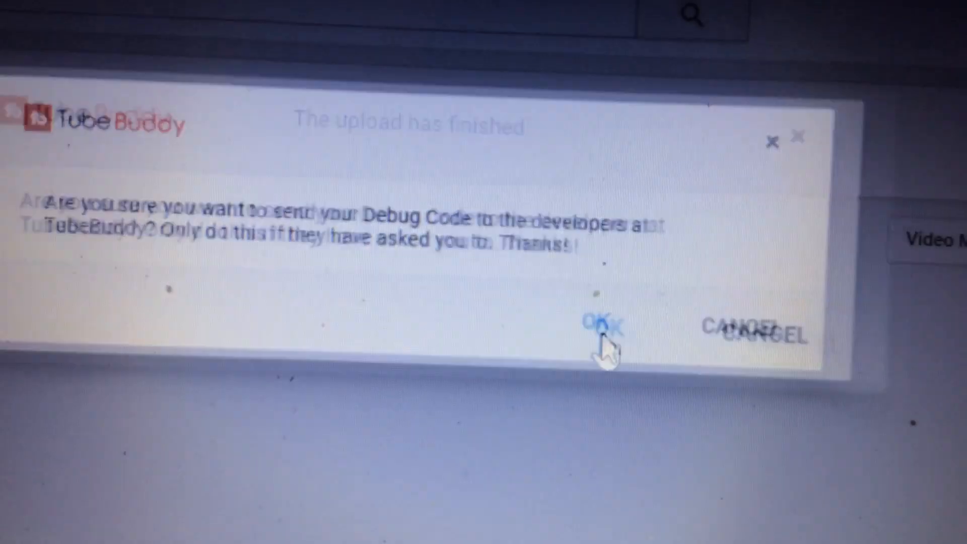
{"action": "left_click", "coordinate": [601, 327]}
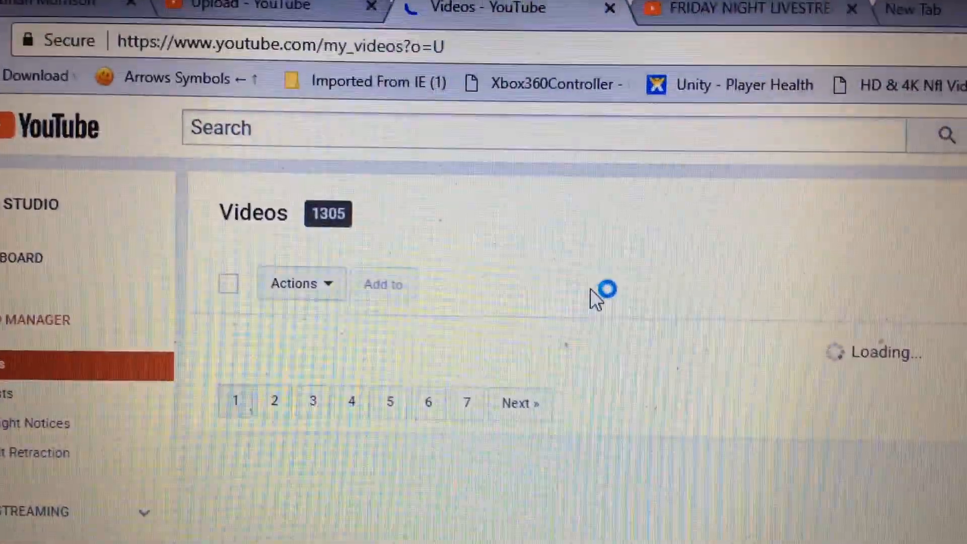
Edit the 'Red Black Flags End Of Practice' video, showing its details and tags
{"action": "scroll", "scroll_direction": "down", "scroll_amount": 3}
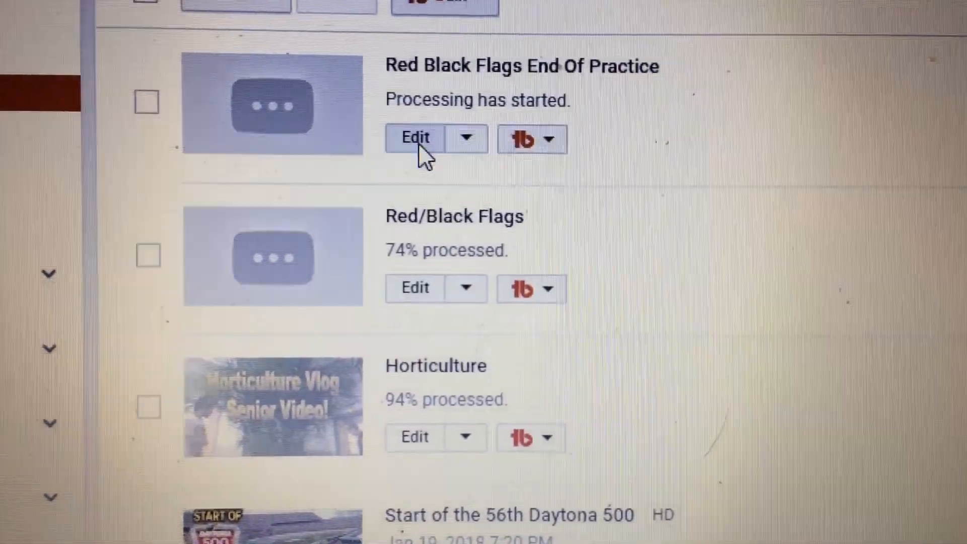
{"action": "left_click", "coordinate": [414, 138]}
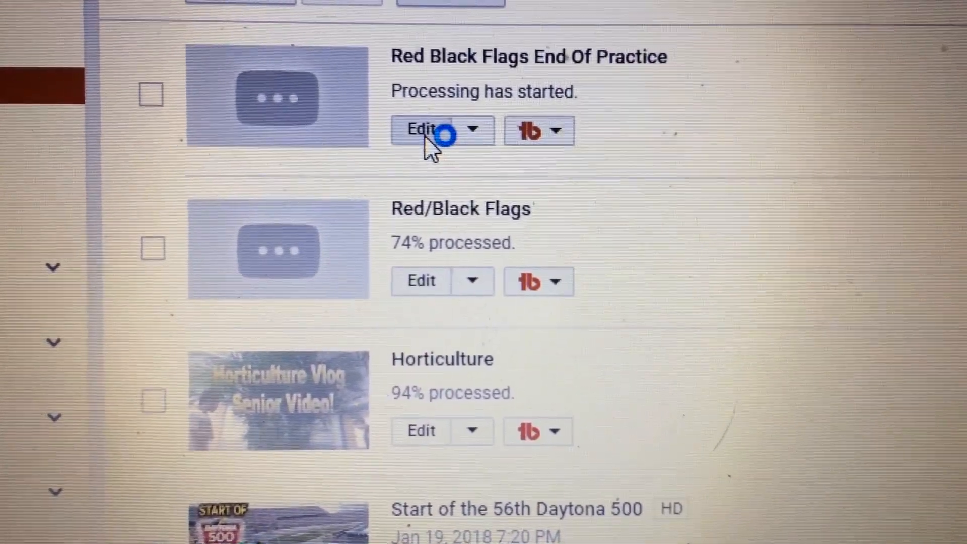
{"action": "left_click", "coordinate": [421, 130]}
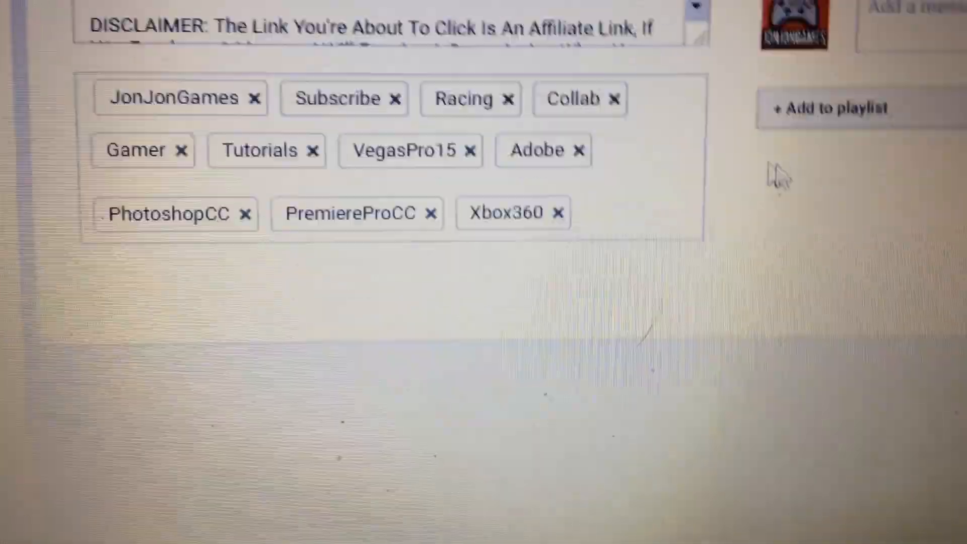
Scroll through the edit page before returning to the Videos list with the upload processing
{"action": "scroll", "scroll_direction": "up", "scroll_amount": 3}
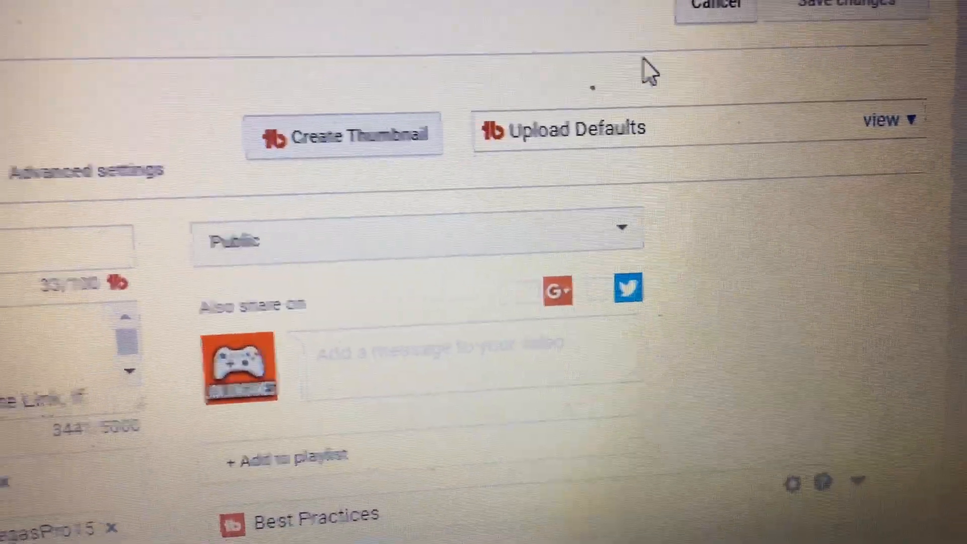
{"action": "scroll", "scroll_direction": "down", "scroll_amount": 3}
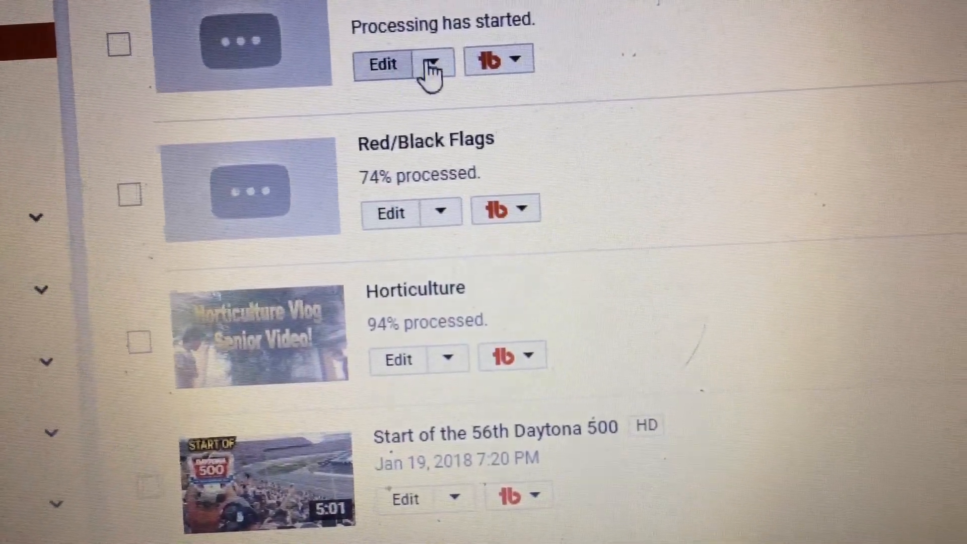
{"action": "scroll", "scroll_direction": "up", "scroll_amount": 3}
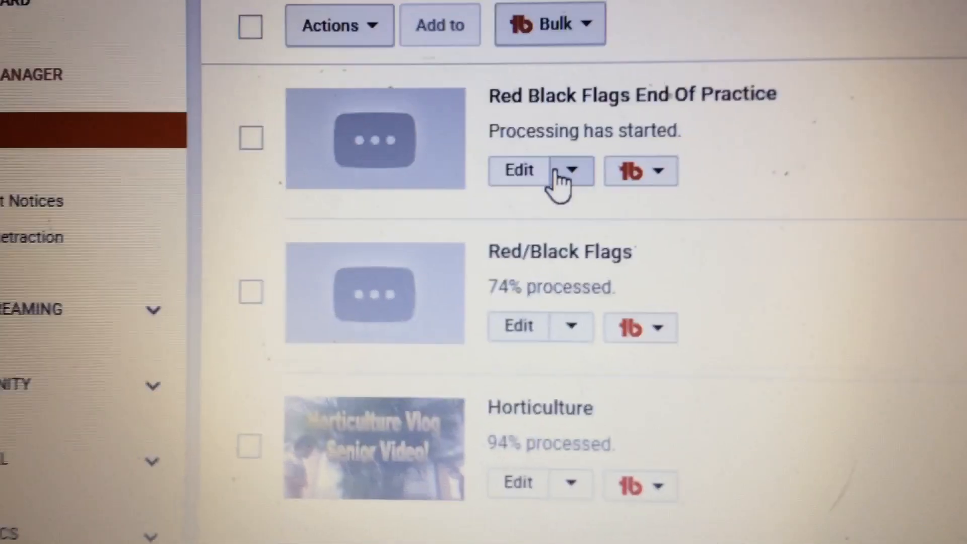
{"action": "scroll", "scroll_direction": "down", "scroll_amount": 3}
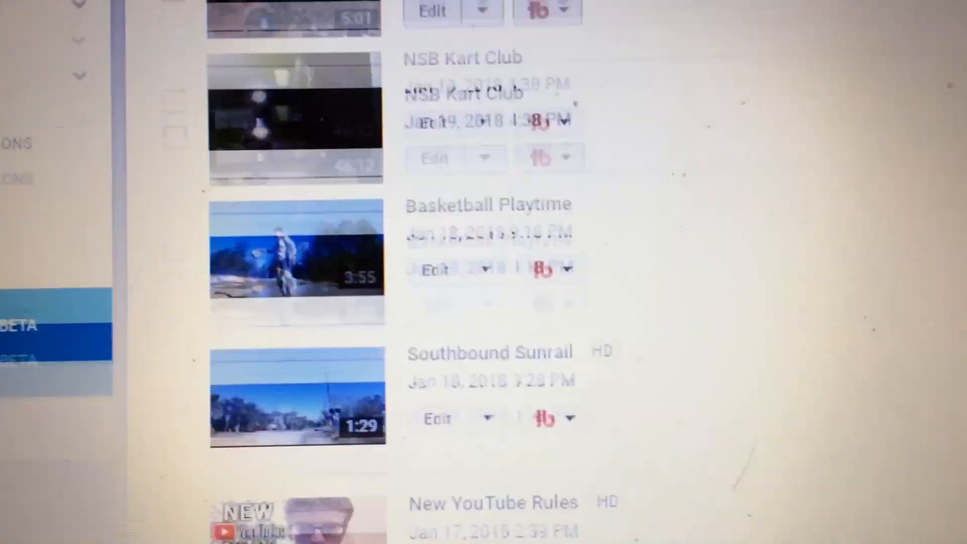
{"action": "scroll", "scroll_direction": "down", "scroll_amount": 3}
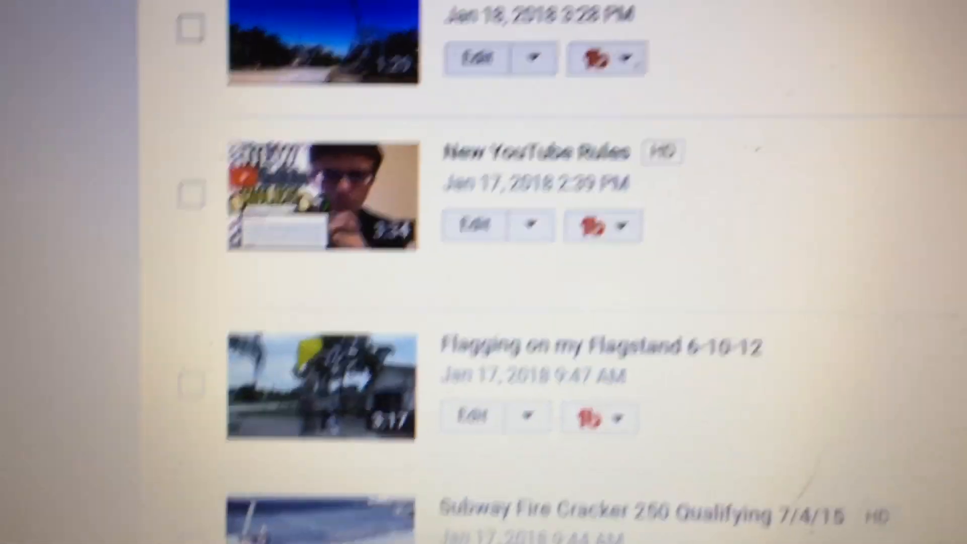
{"action": "scroll", "scroll_direction": "up", "scroll_amount": 3}
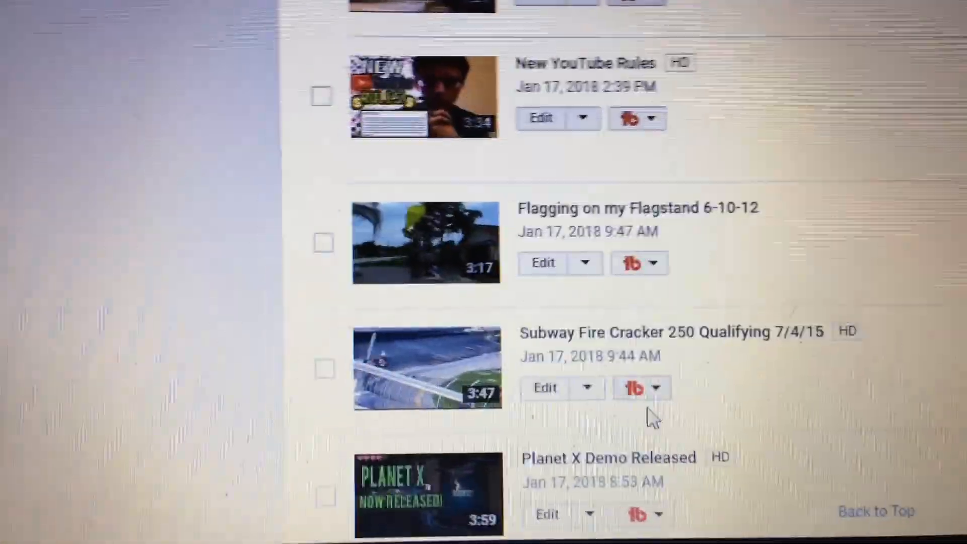
{"action": "scroll", "scroll_direction": "down", "scroll_amount": 3}
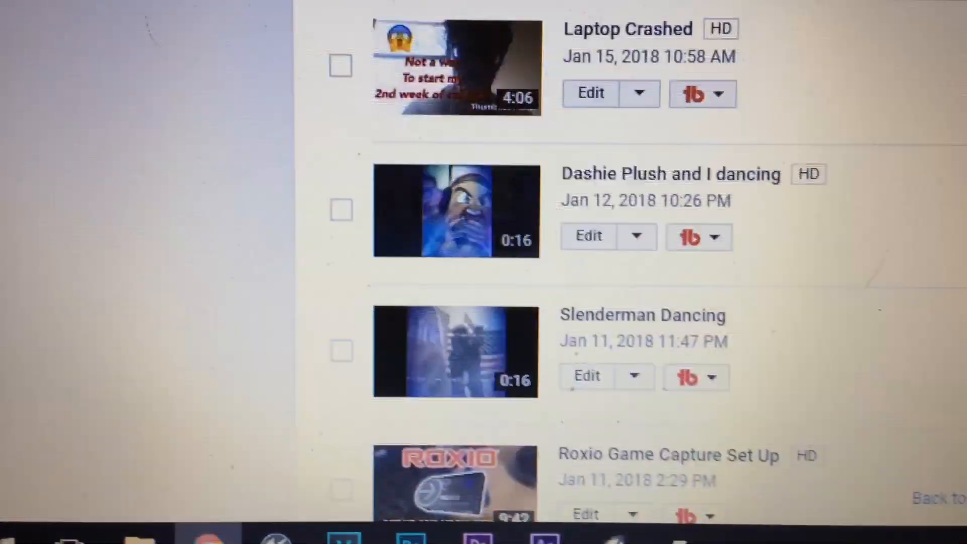
{"action": "scroll", "scroll_direction": "down", "scroll_amount": 3}
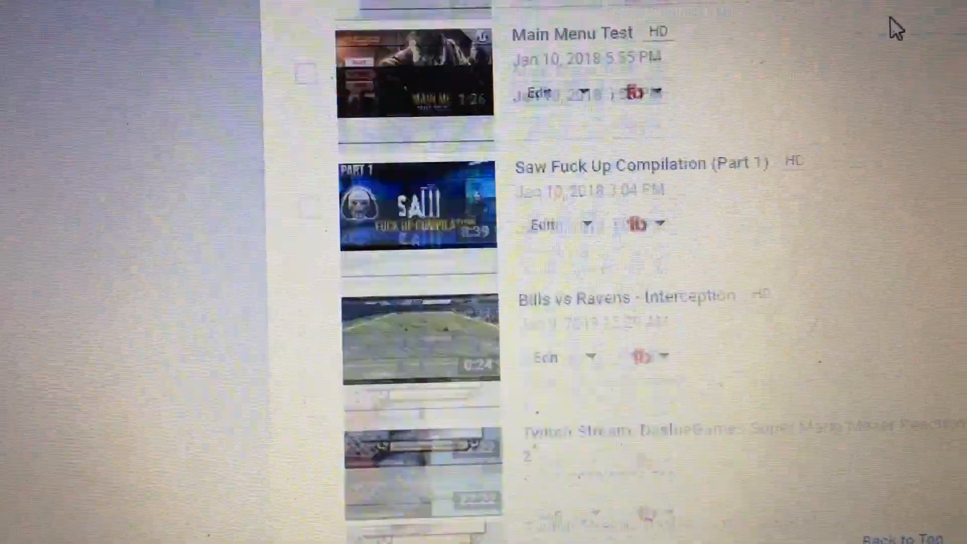